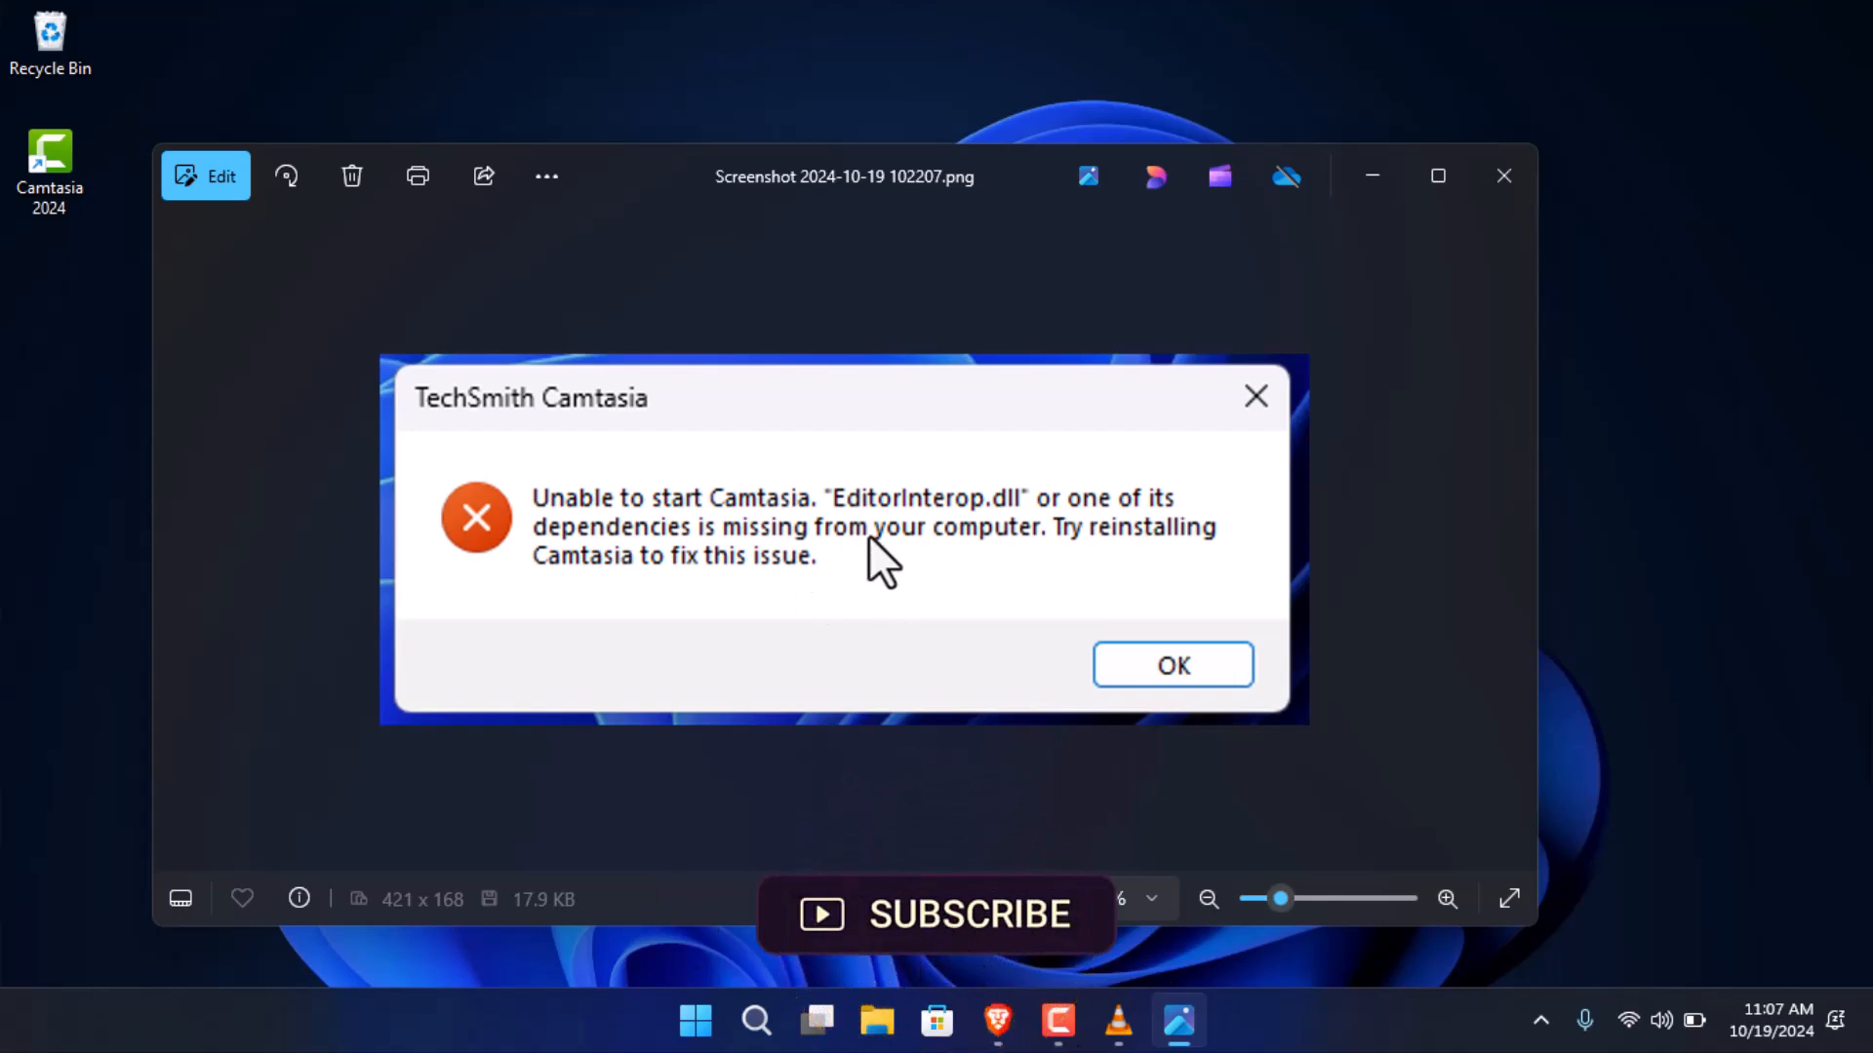
{"action": "mouse_move", "coordinate": [1008, 550]}
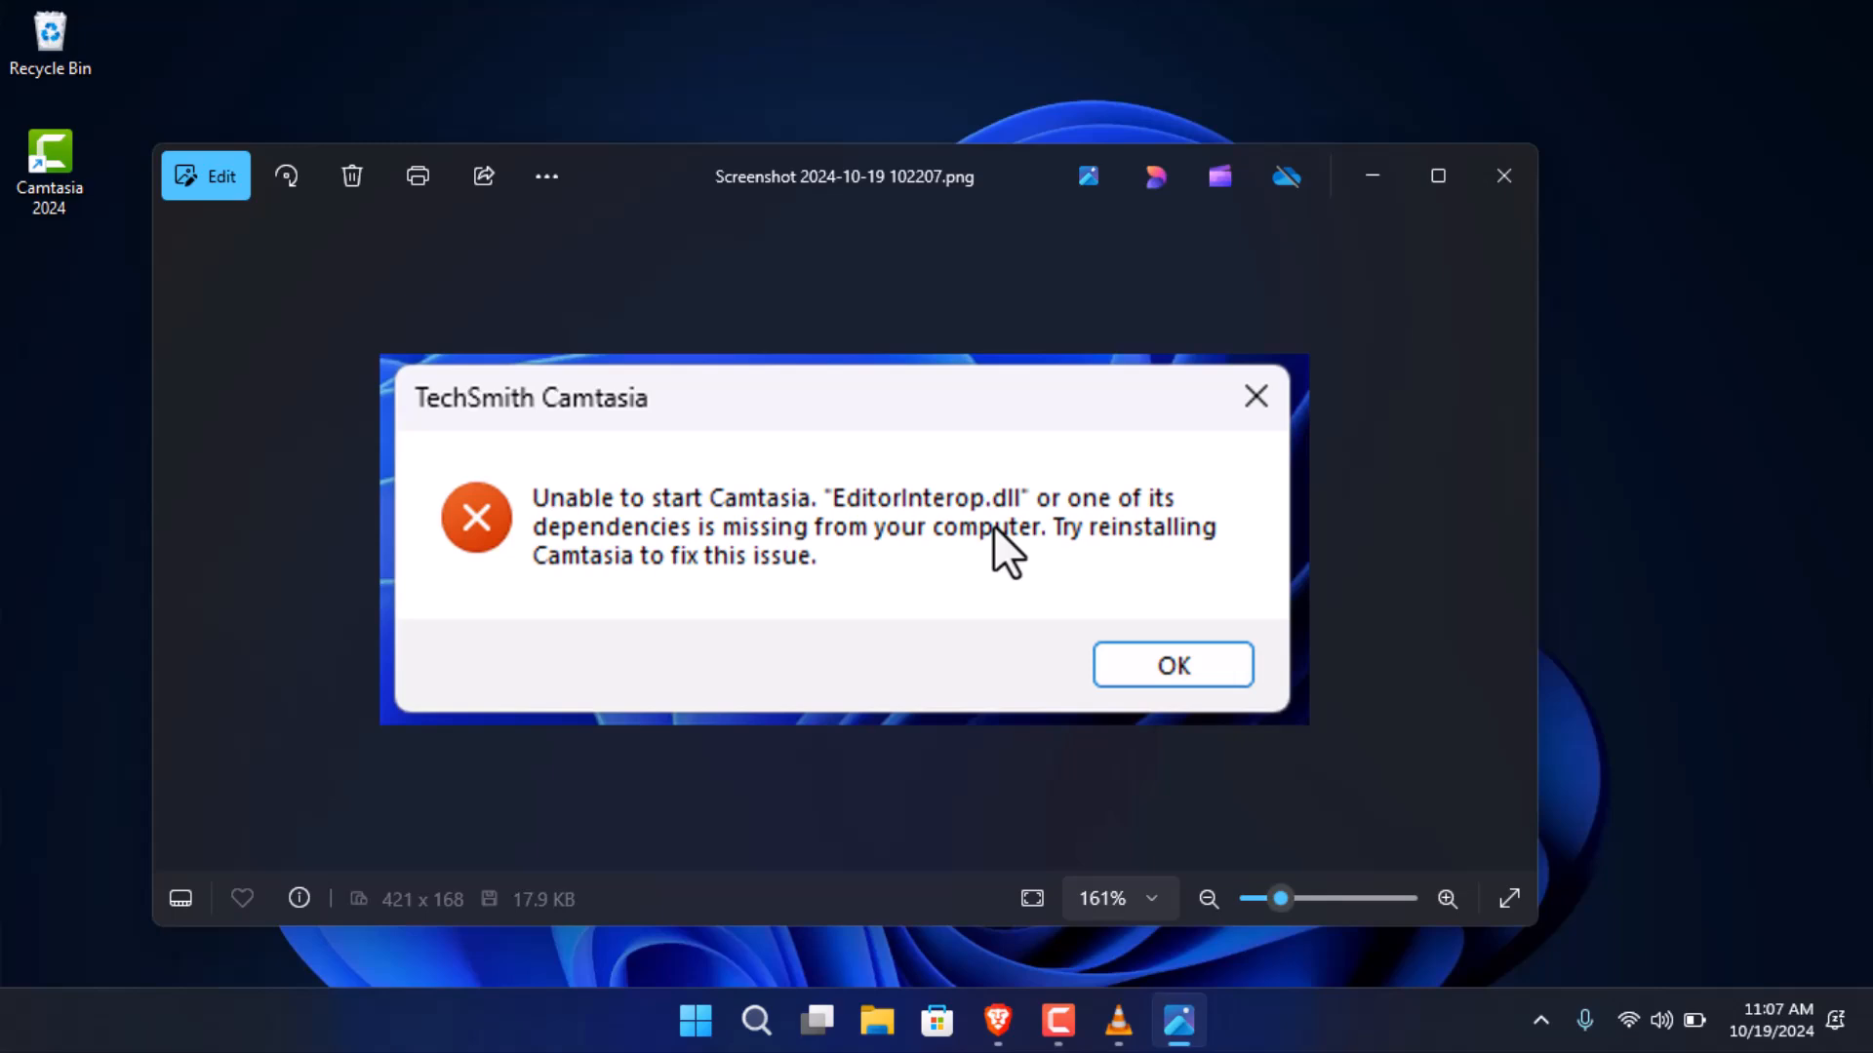
Step: Close the Photos window showing the Camtasia EditorInterop.dll error screenshot
{"action": "left_click", "coordinate": [1170, 665]}
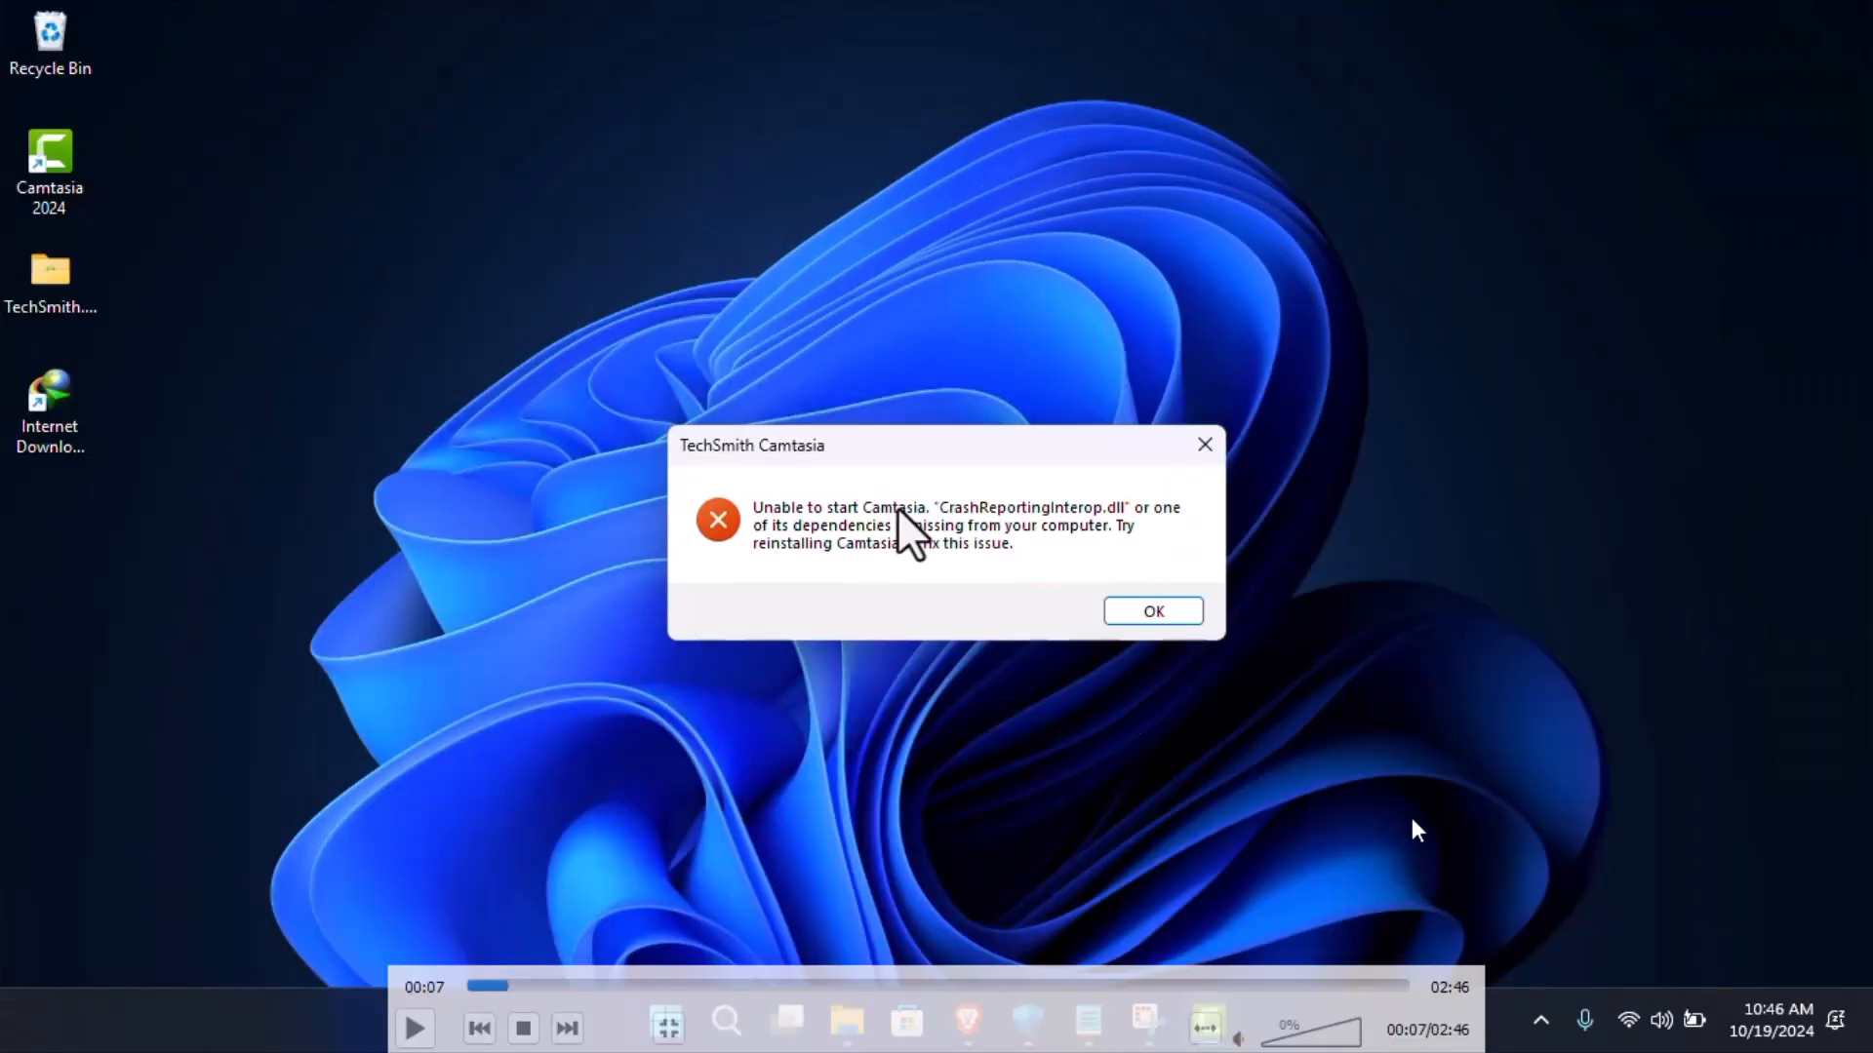
{"action": "mouse_move", "coordinate": [938, 544]}
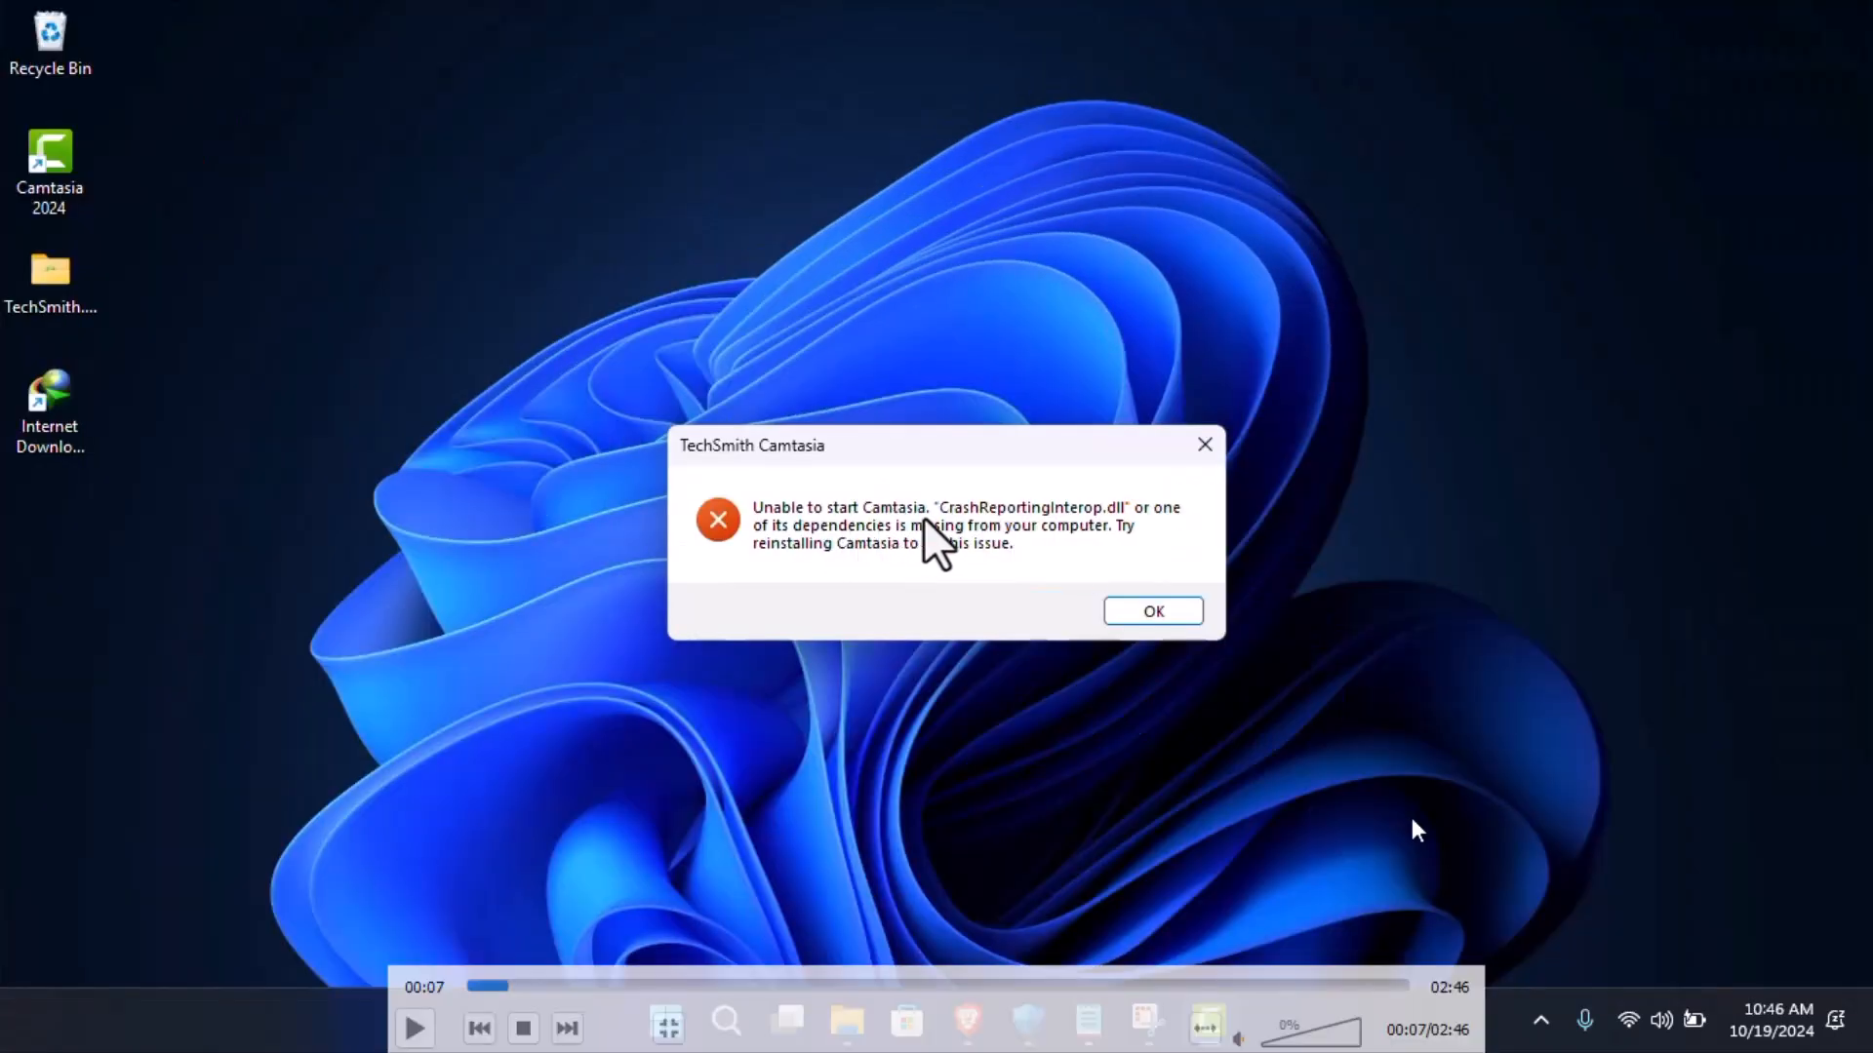
{"action": "mouse_move", "coordinate": [1089, 552]}
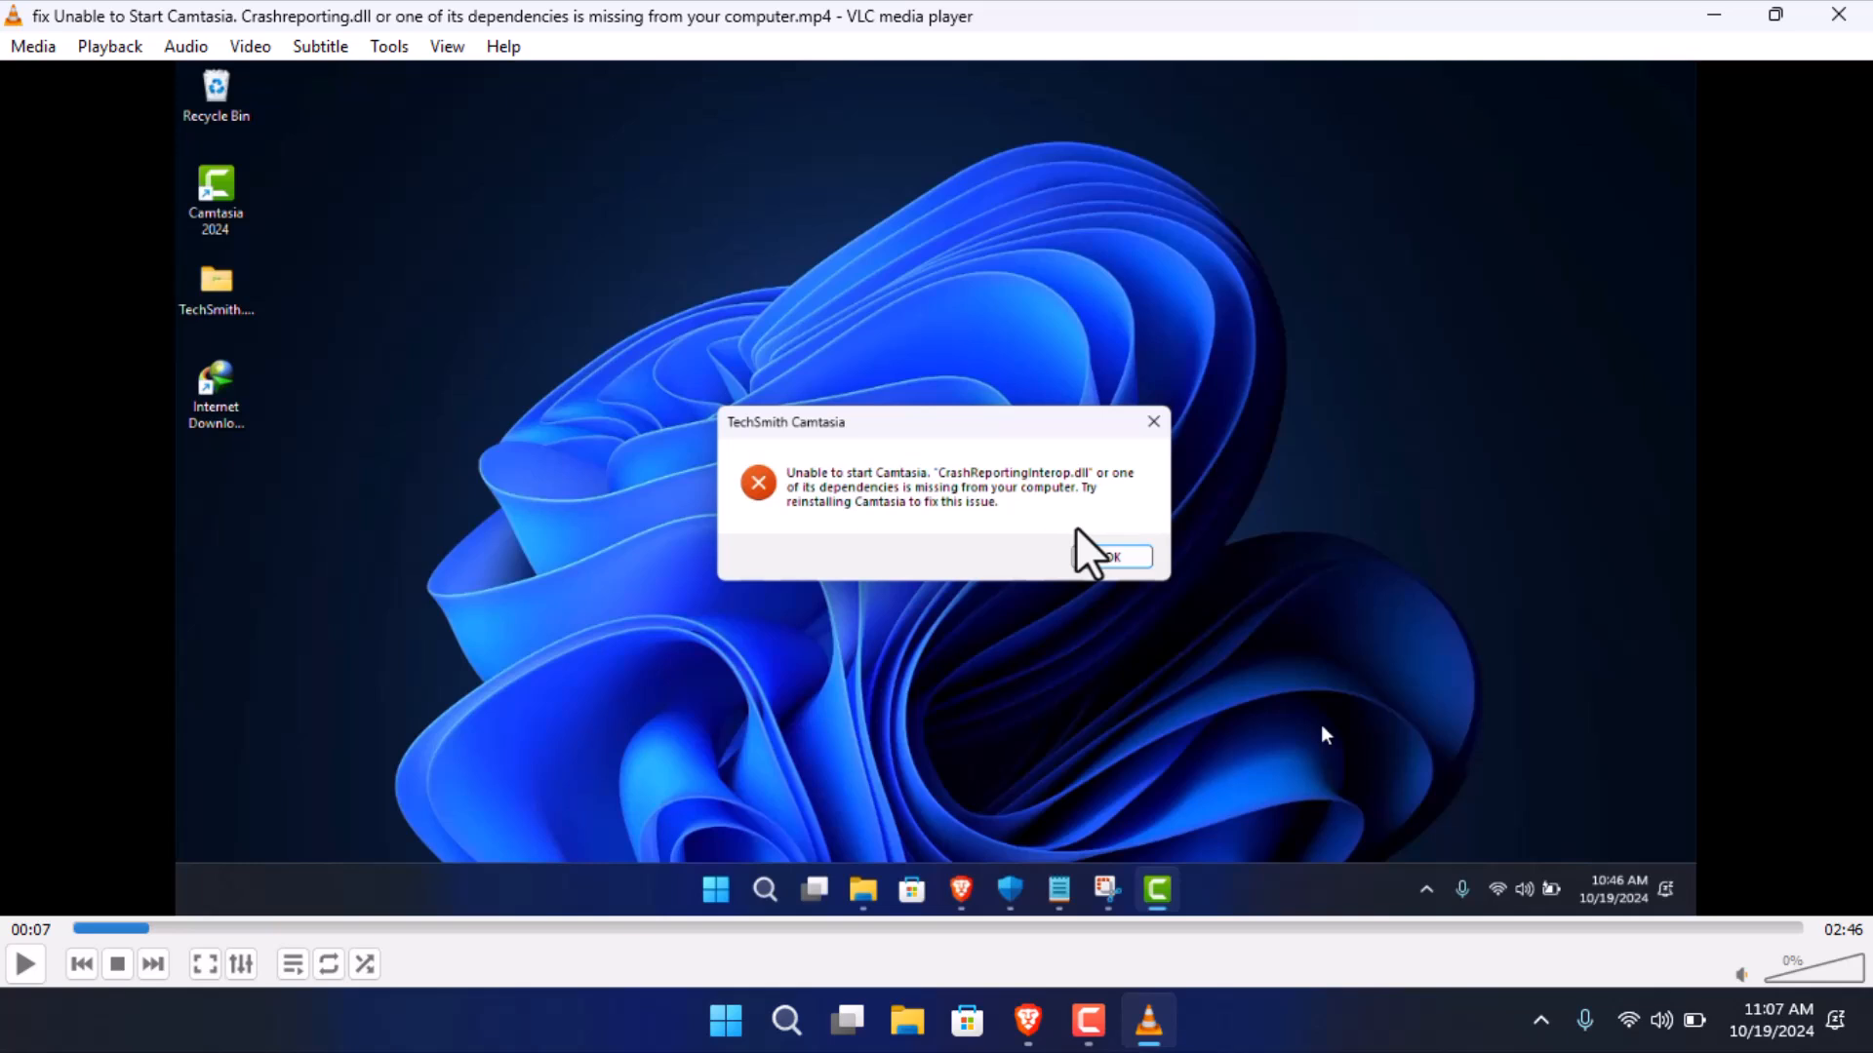
{"action": "mouse_move", "coordinate": [1742, 25]}
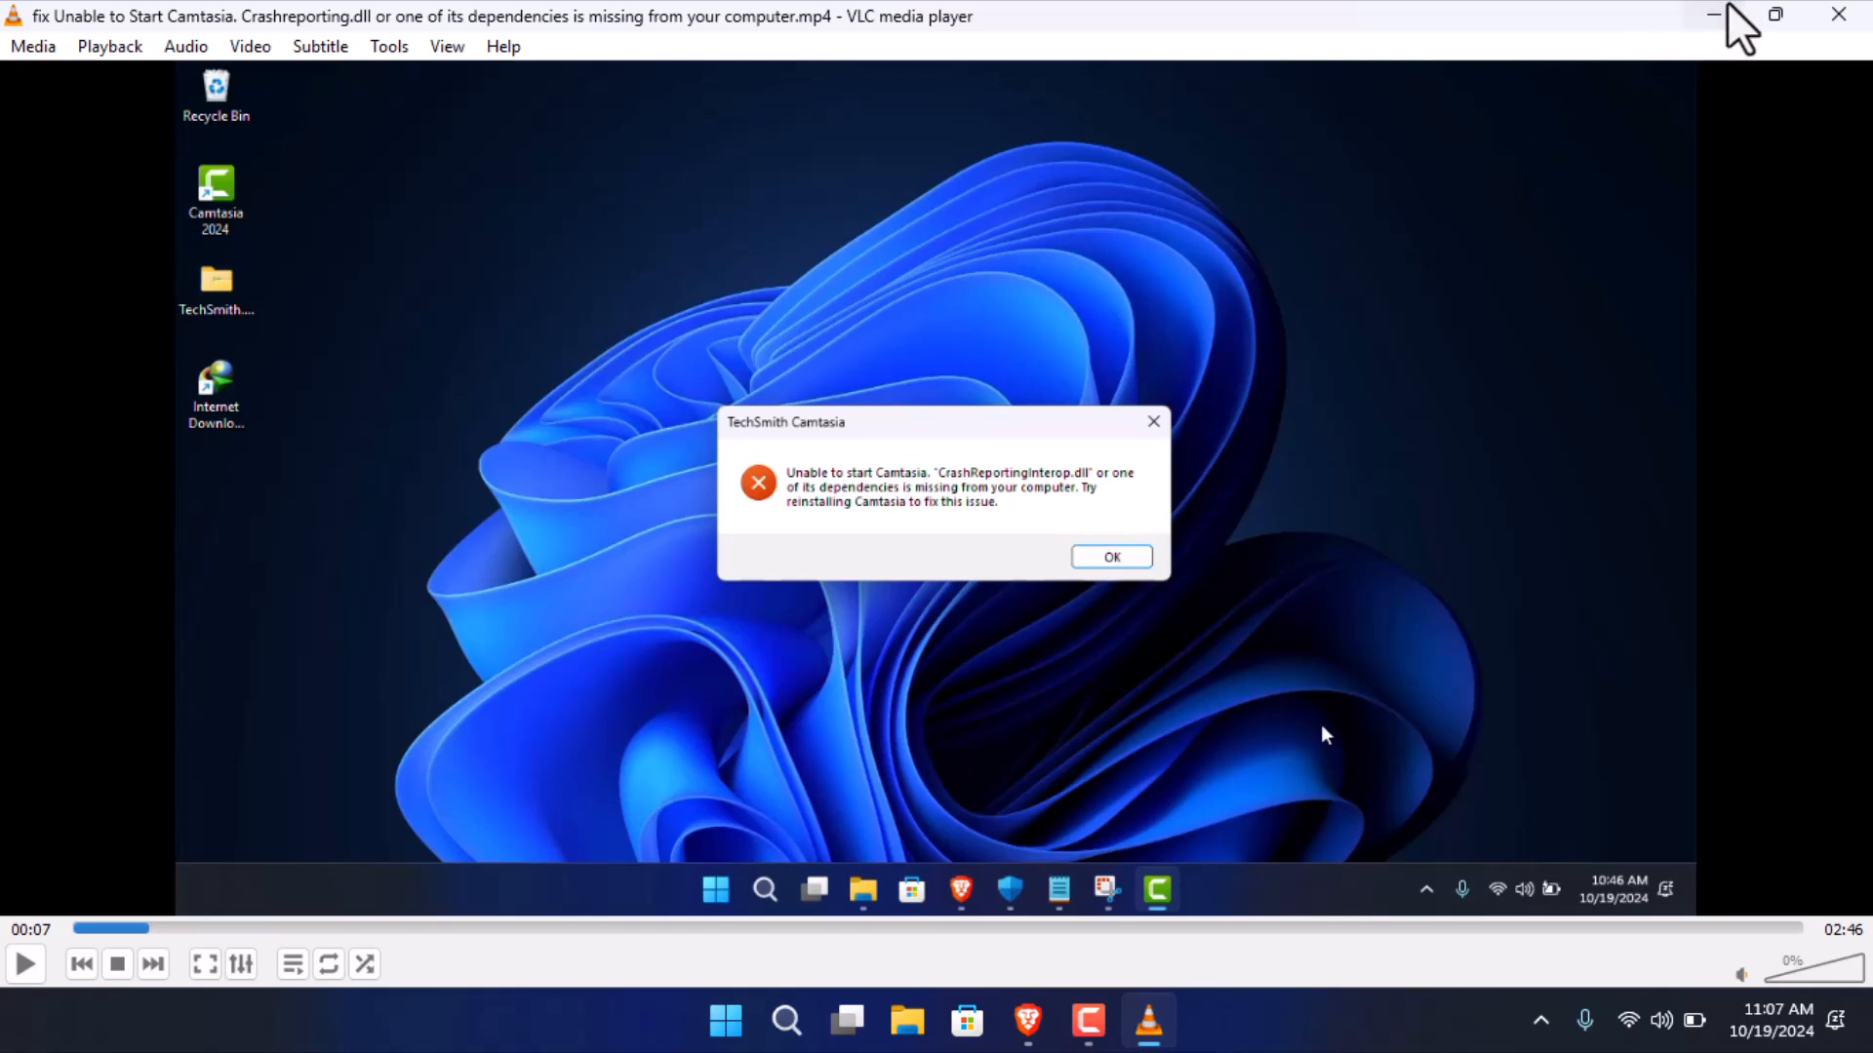
Step: Minimize the VLC window so the empty desktop is visible
{"action": "left_click", "coordinate": [1712, 13]}
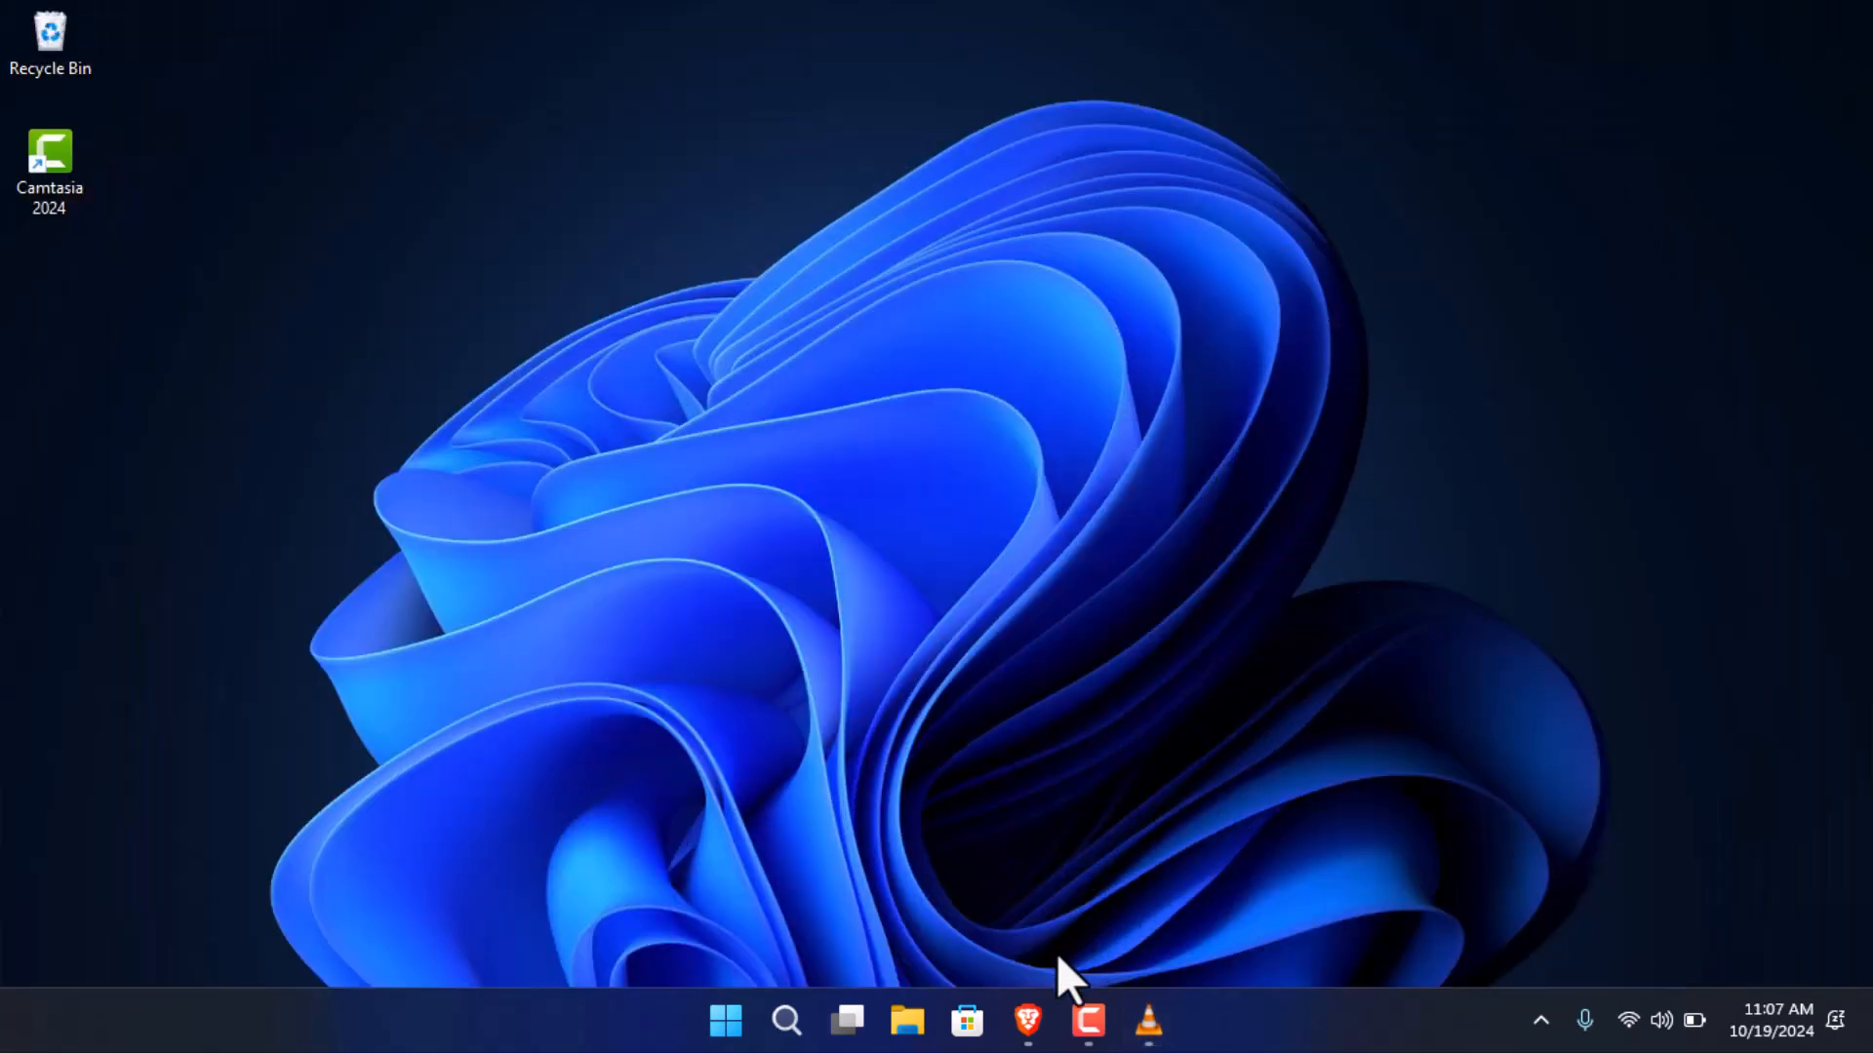
Step: Restore Brave and scroll the Microsoft Learn page to the X64 vc_redist.x64.exe link
{"action": "left_click", "coordinate": [1026, 1020]}
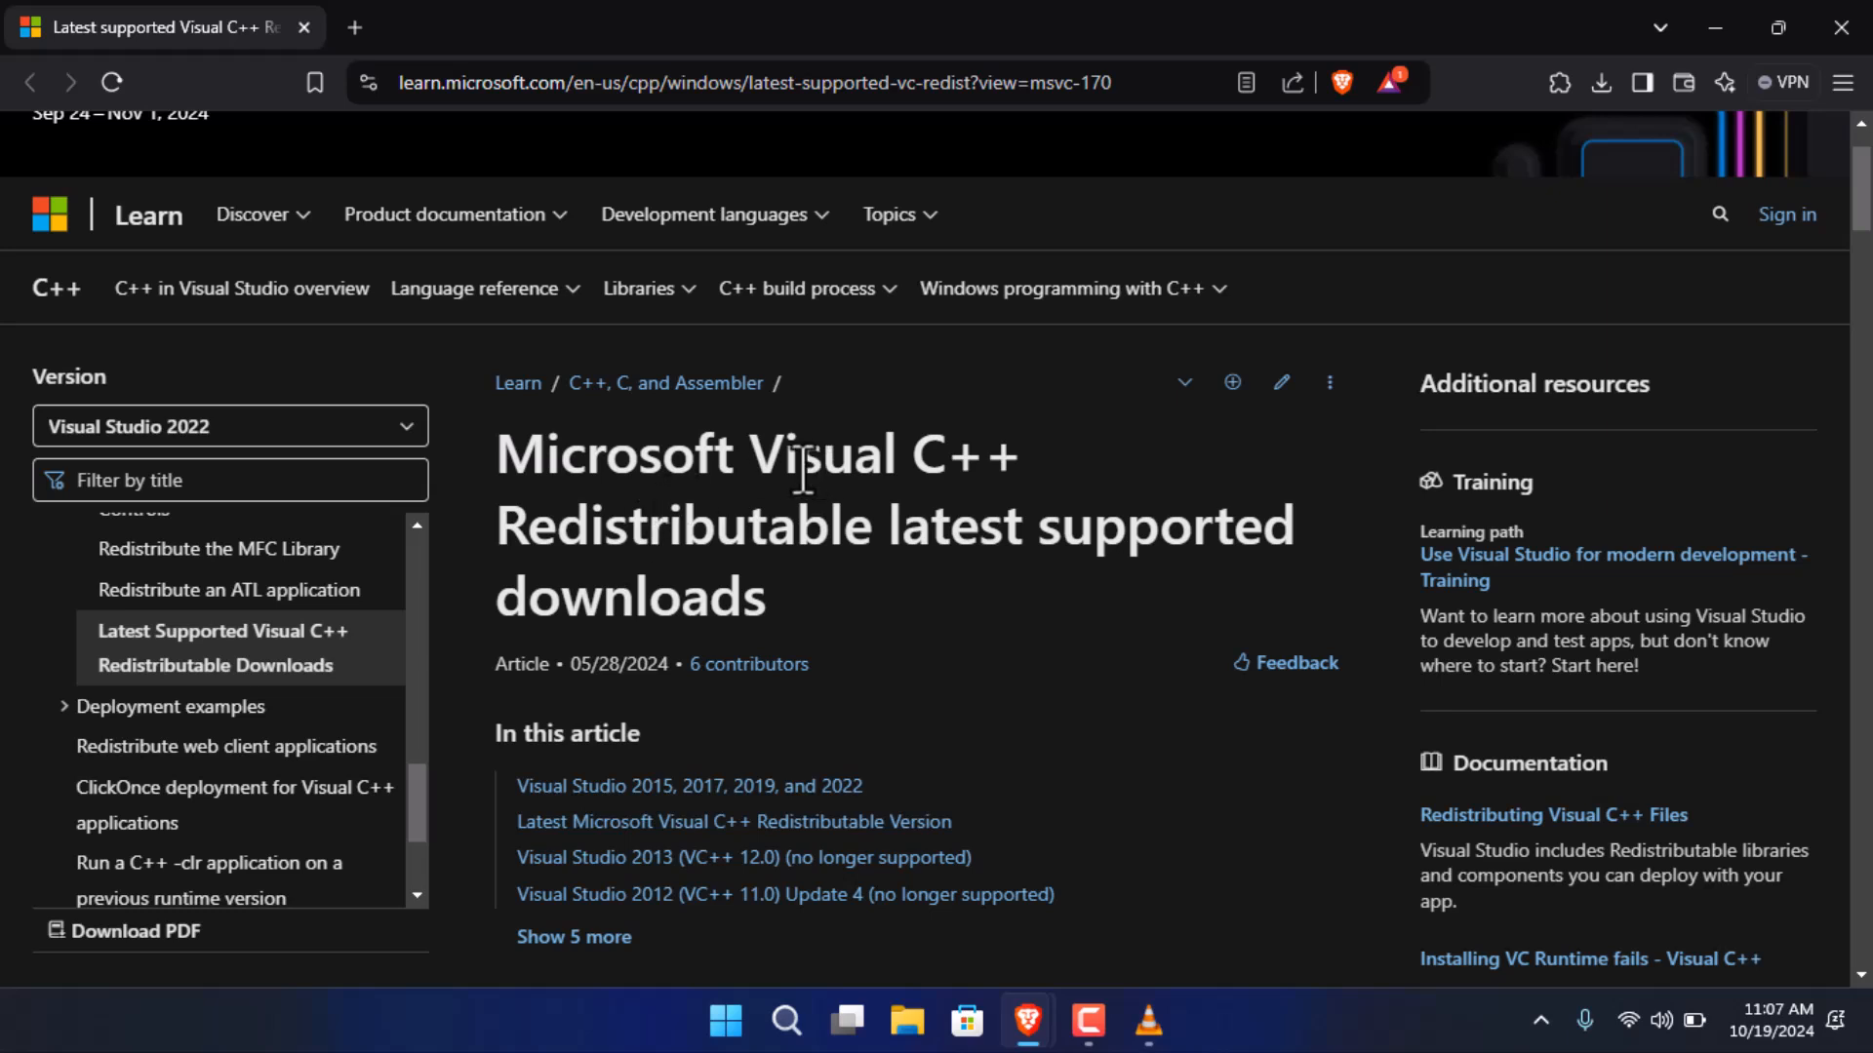
{"action": "mouse_move", "coordinate": [776, 513]}
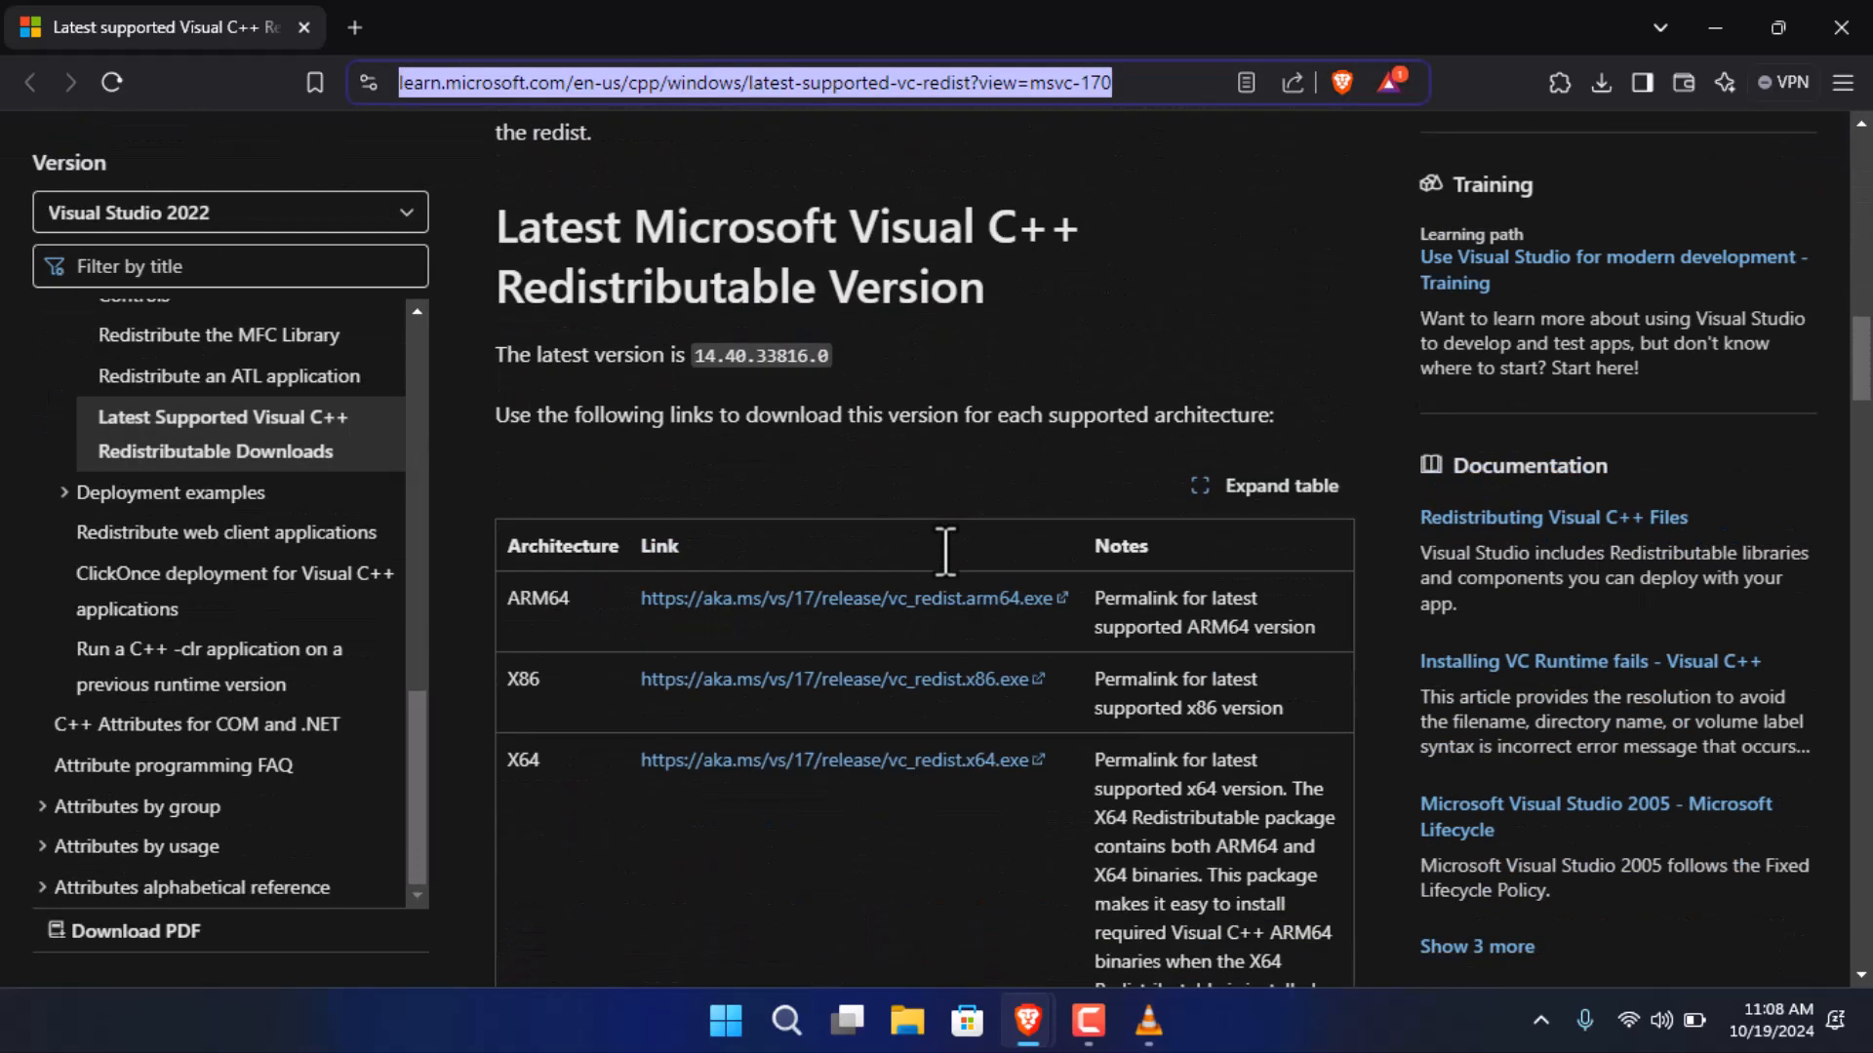
{"action": "scroll", "scroll_direction": "down", "scroll_amount": 3}
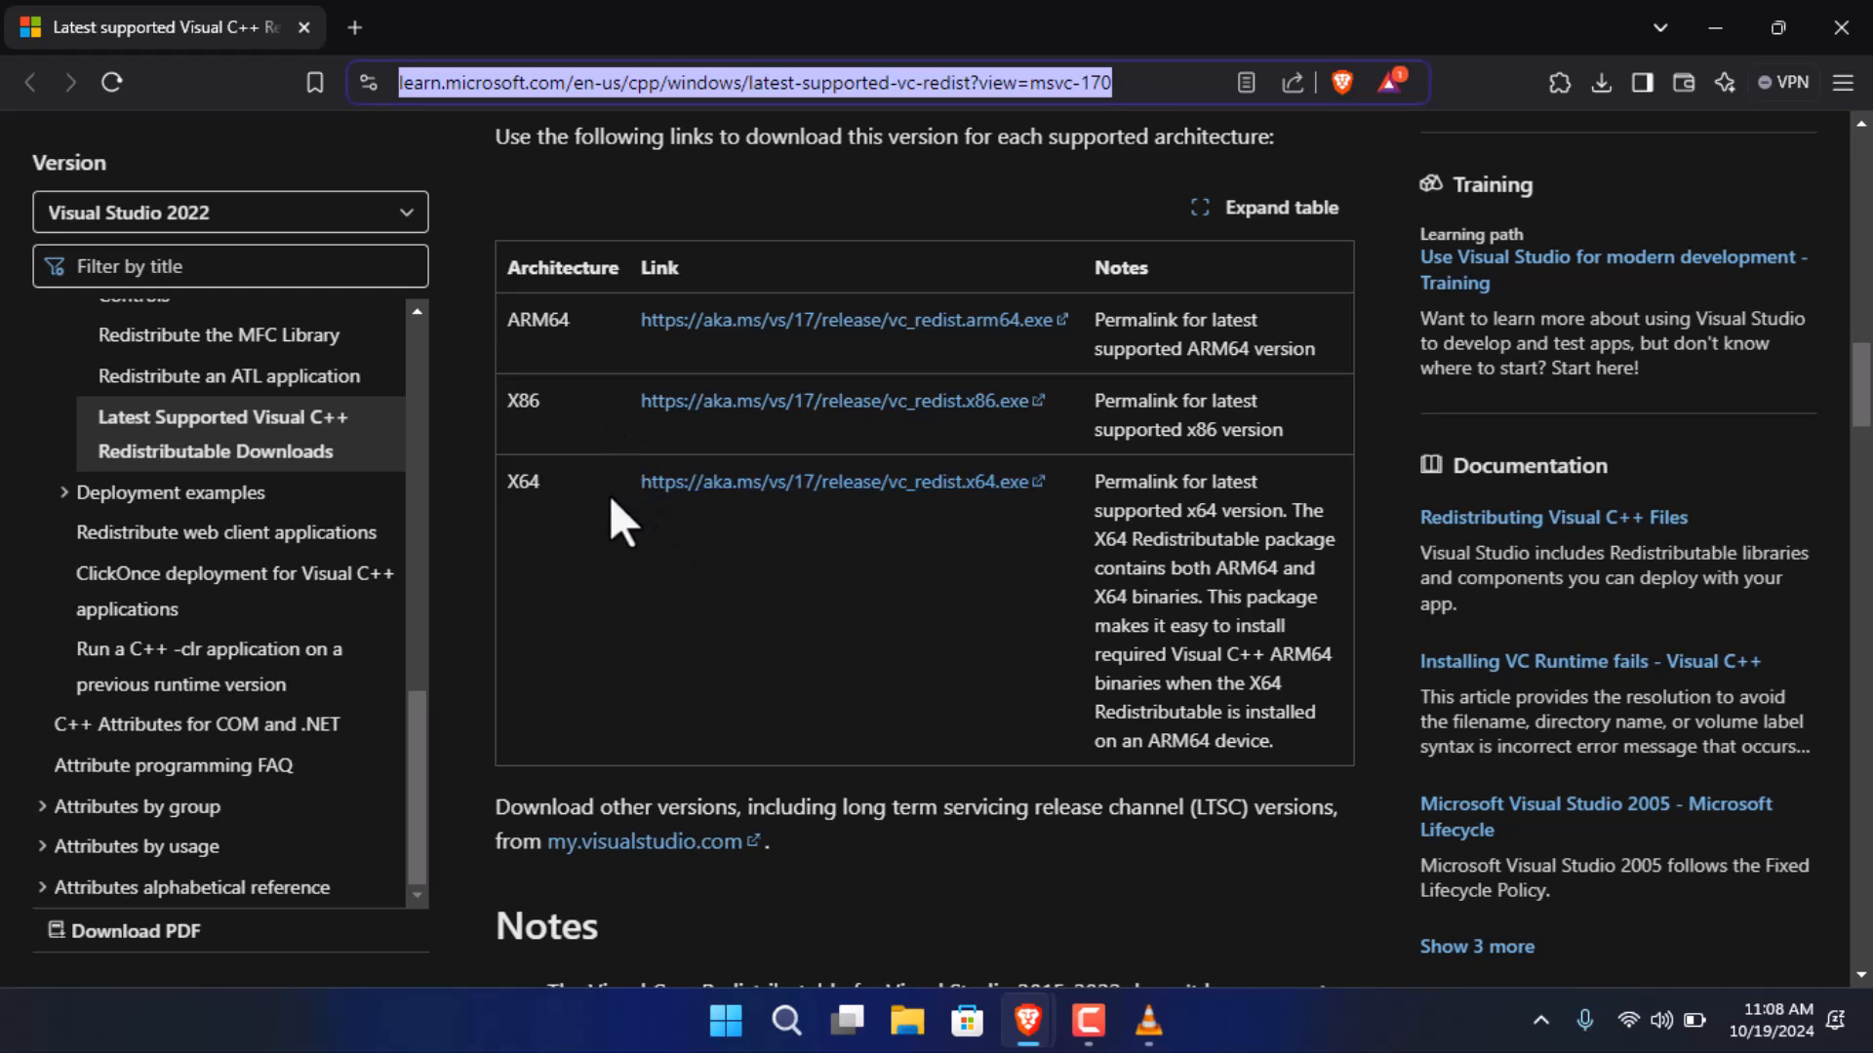
{"action": "mouse_move", "coordinate": [722, 482]}
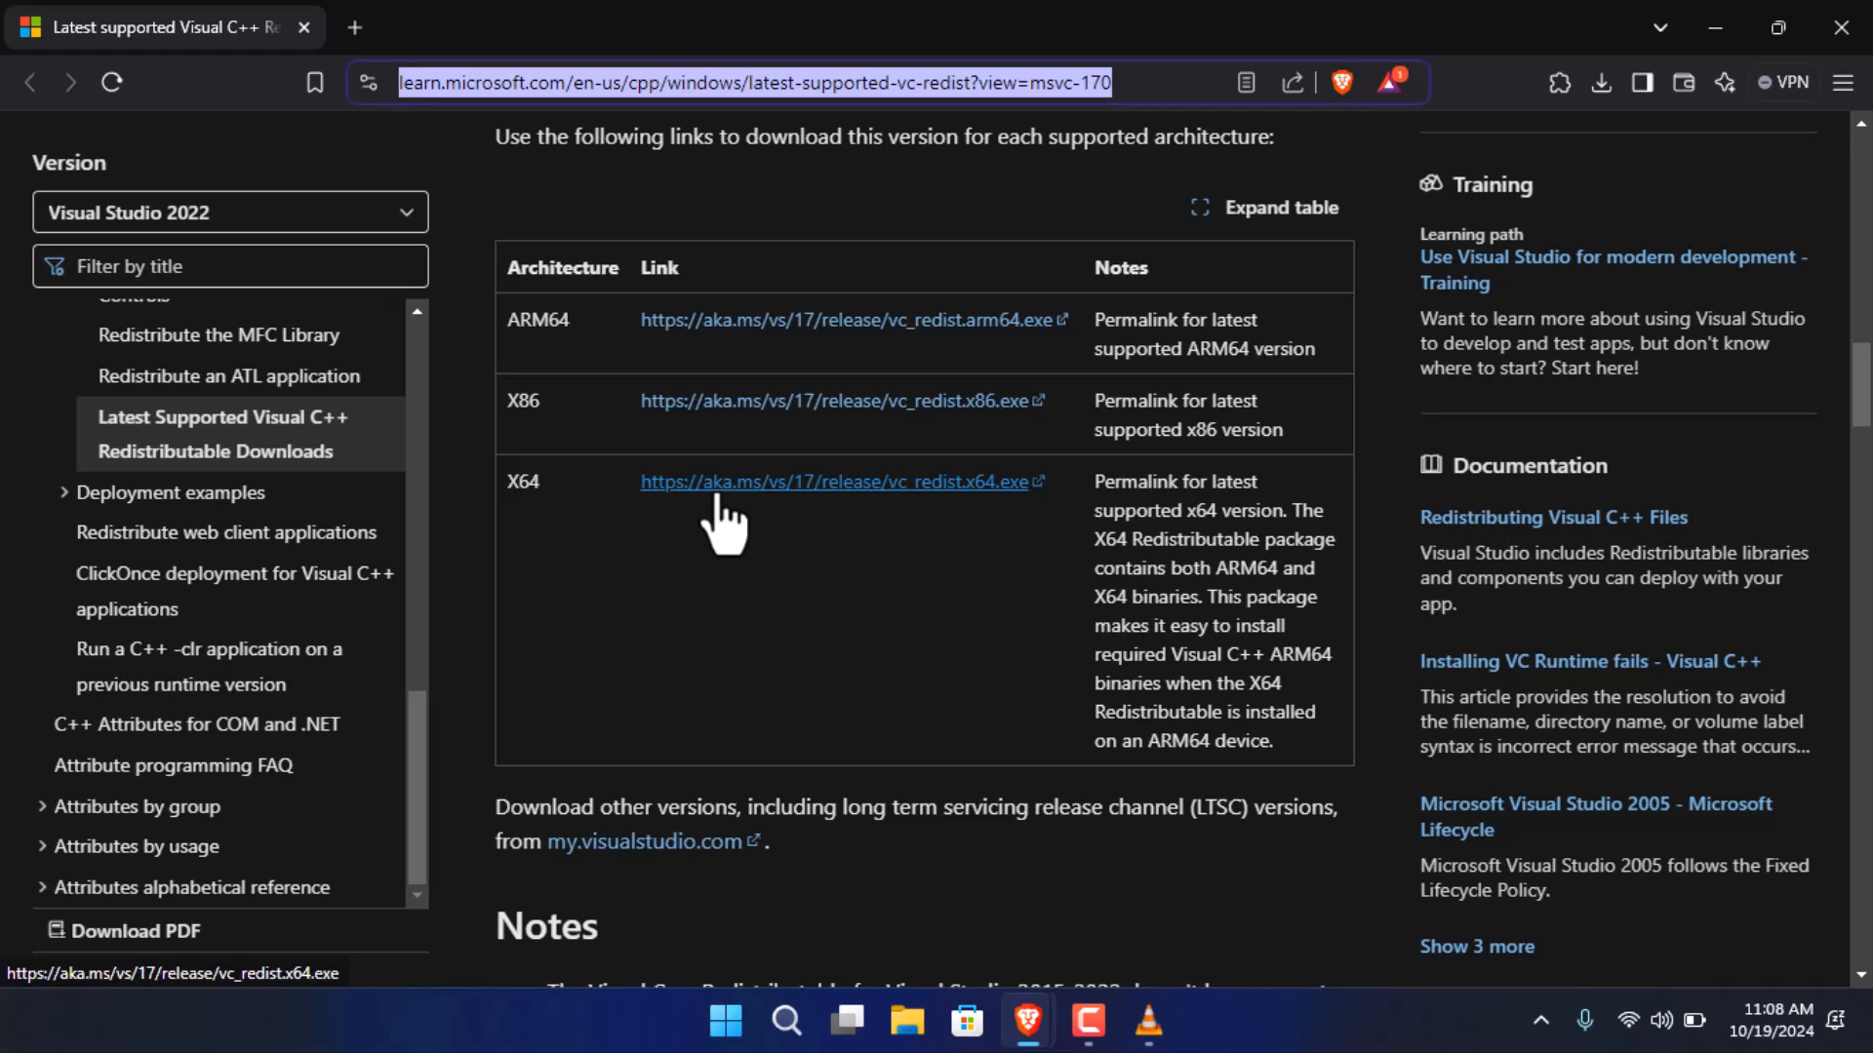
{"action": "mouse_move", "coordinate": [1416, 353]}
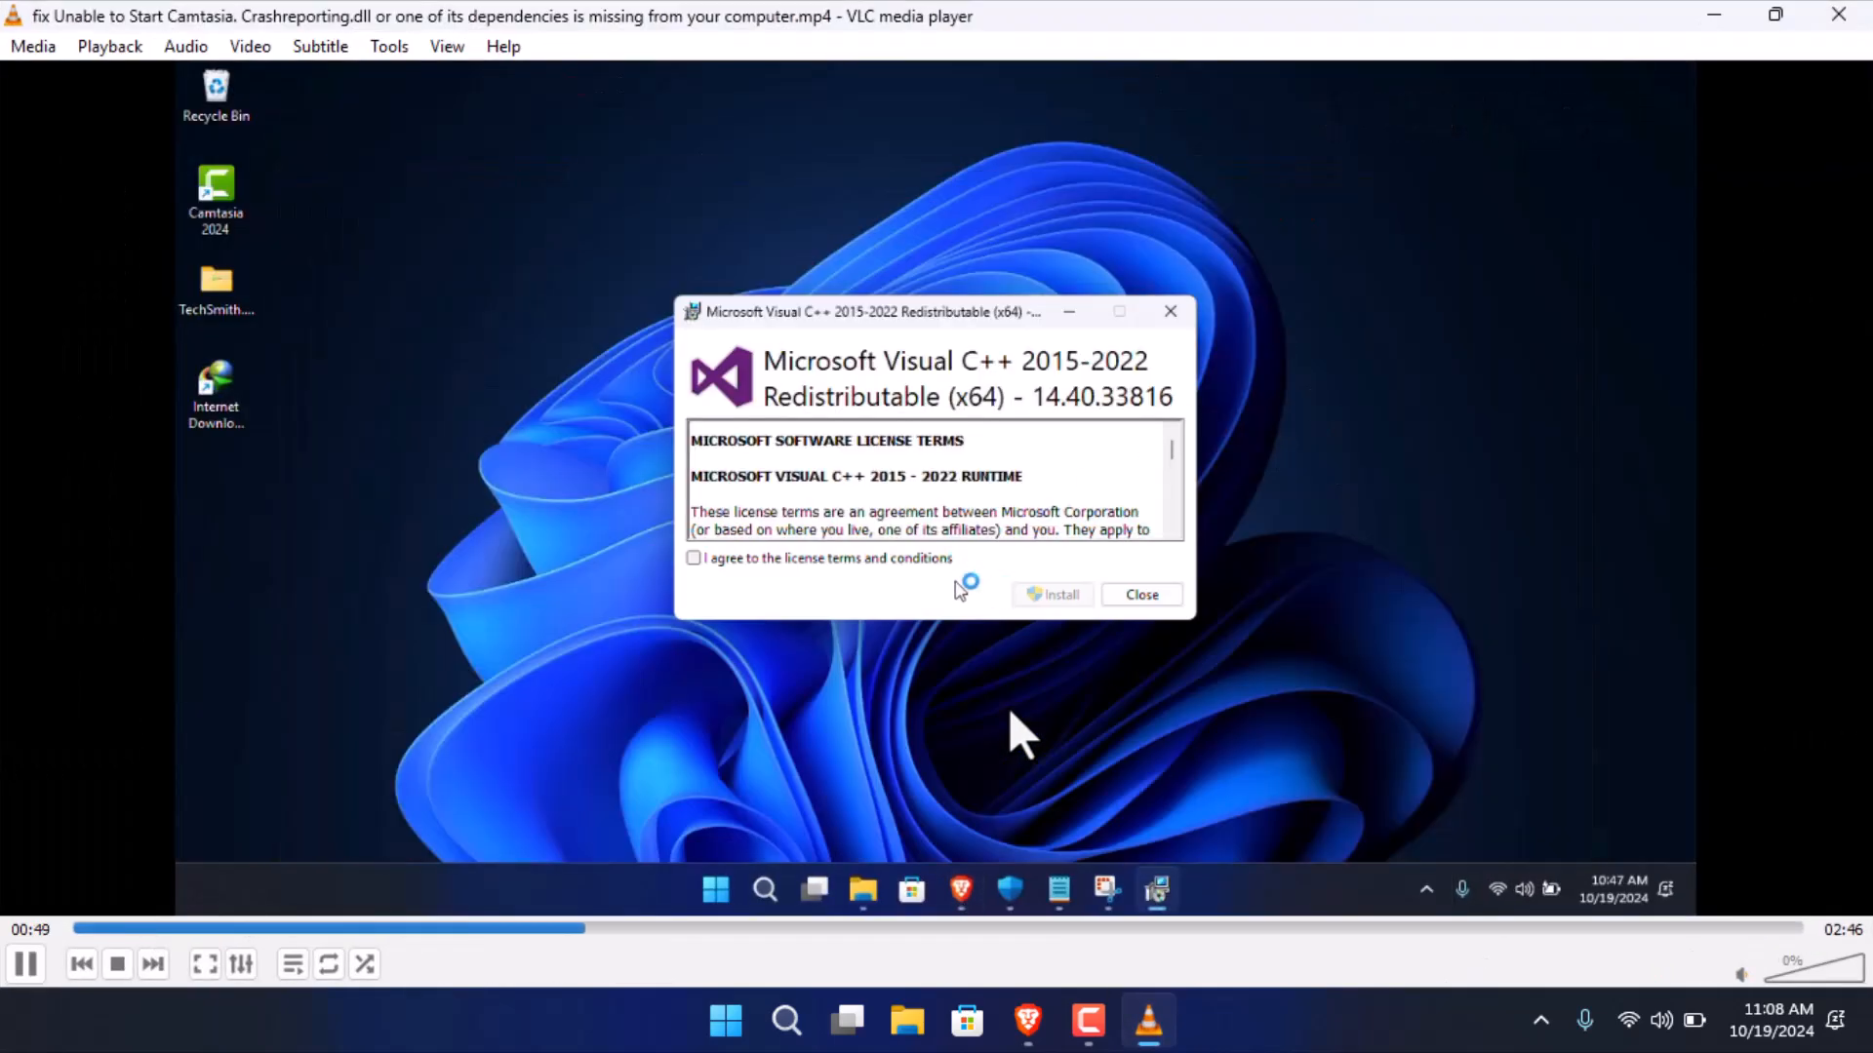
Step: Play the tutorial full screen until the x64 Redistributable shows Setup Successful
{"action": "left_click", "coordinate": [1051, 595]}
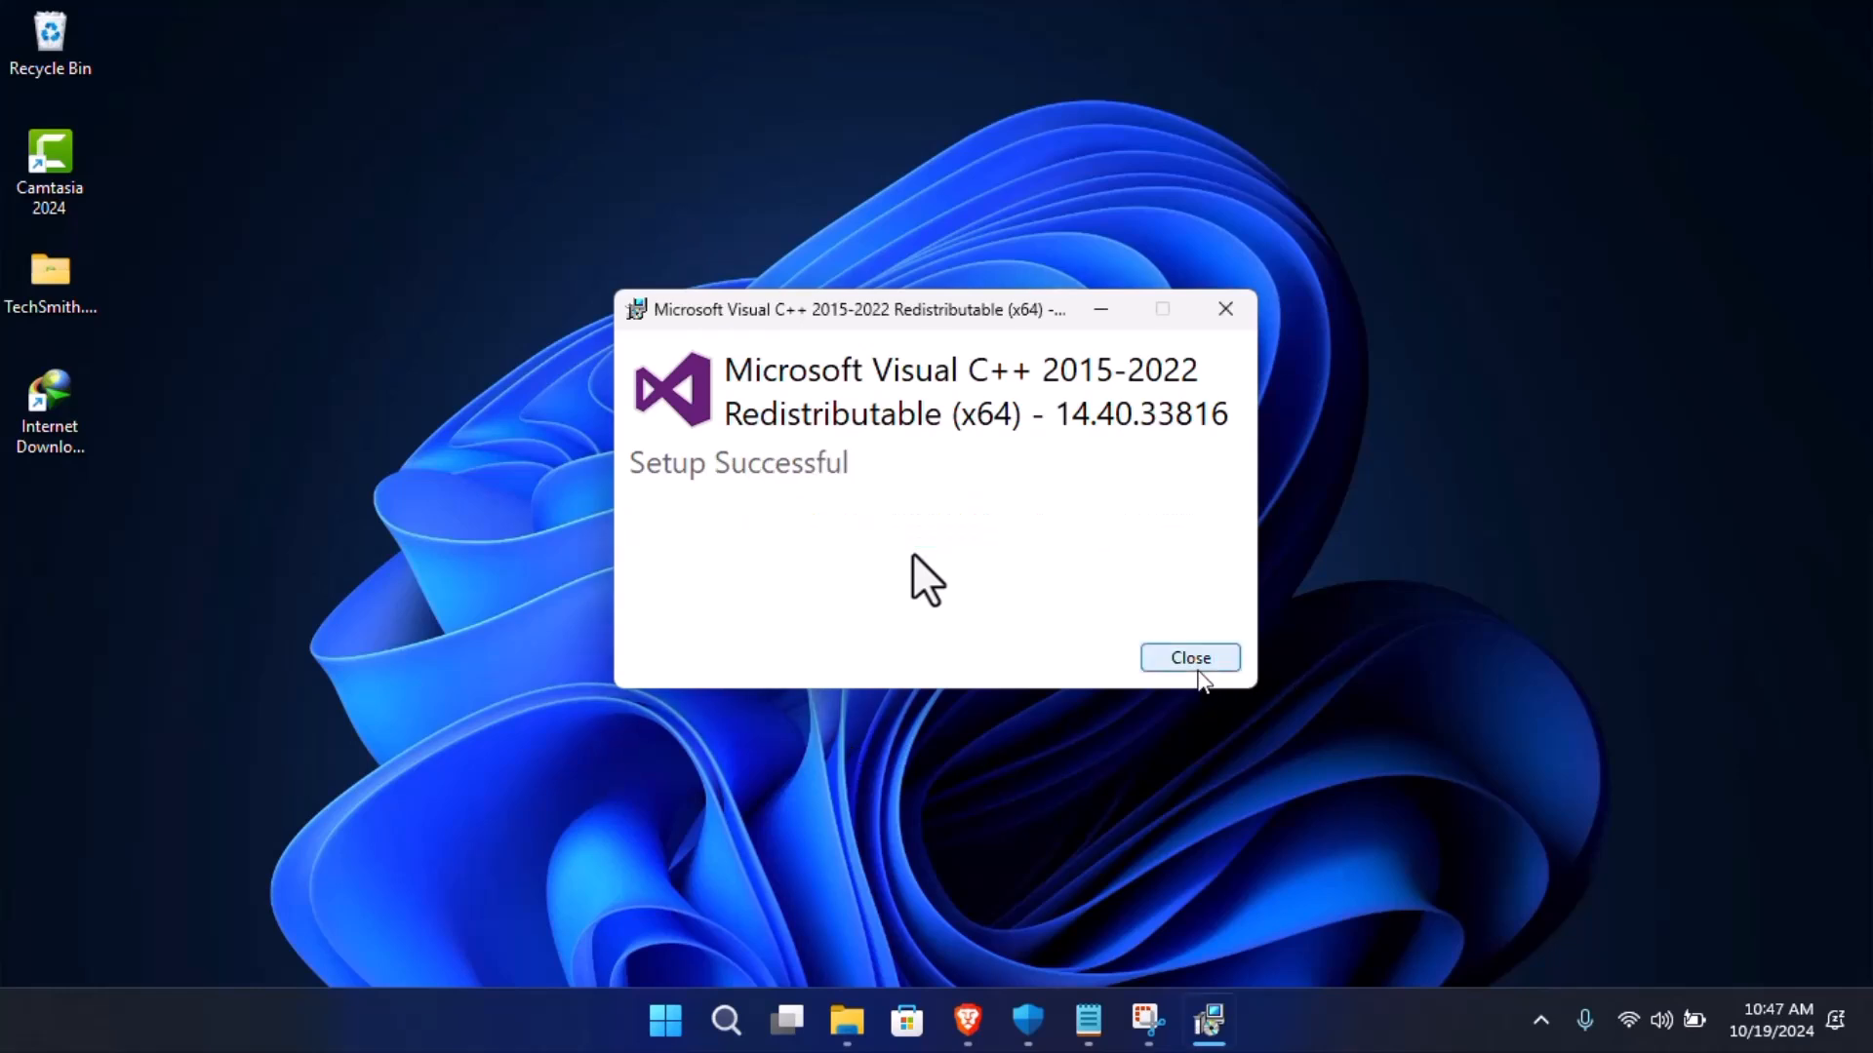
{"action": "left_click", "coordinate": [1188, 657]}
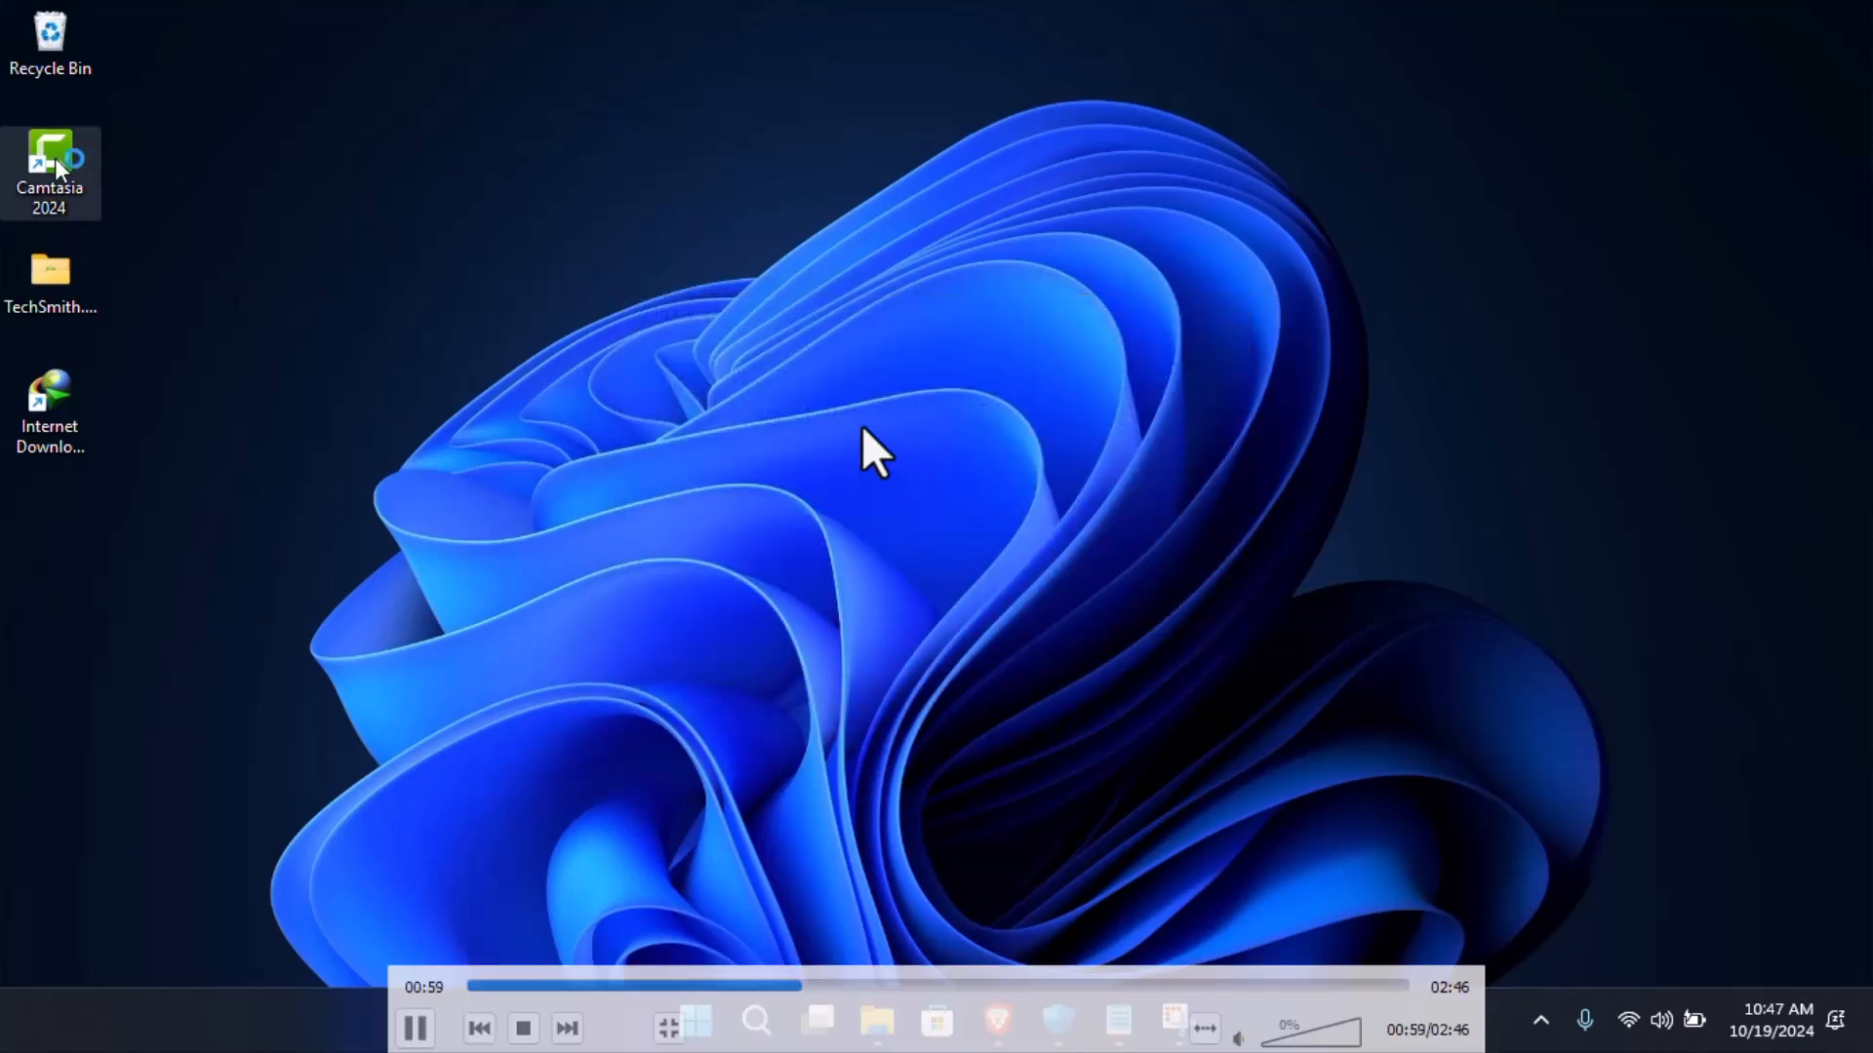